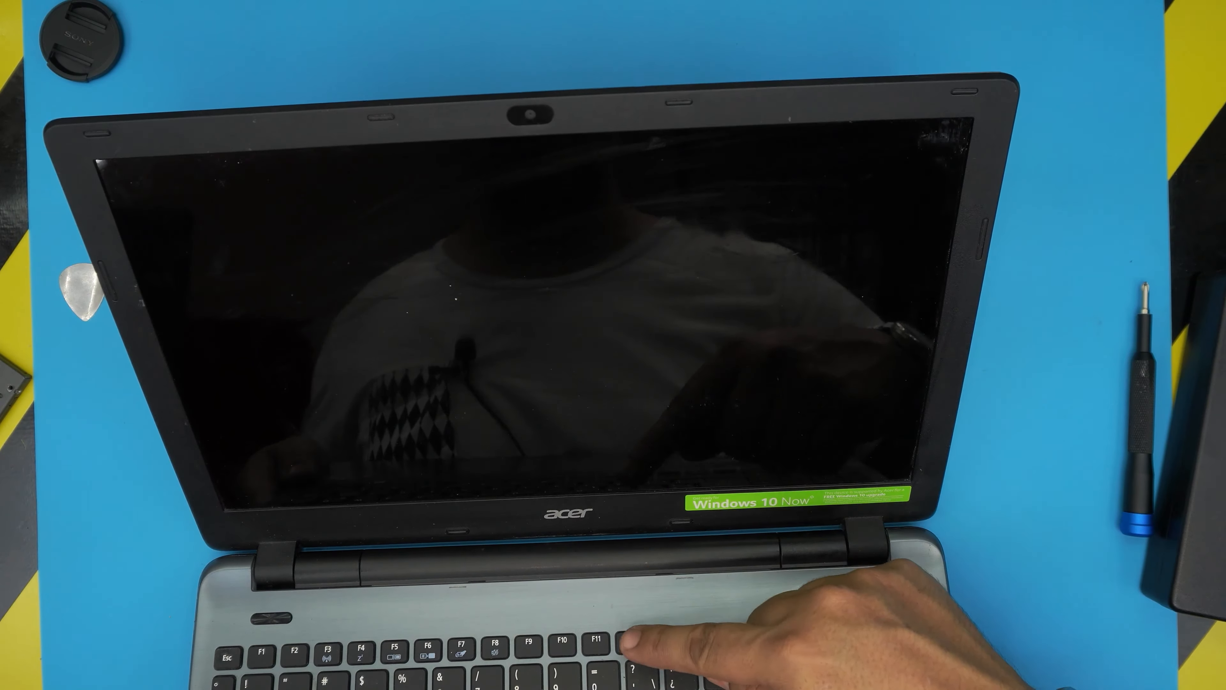
Bring up the Boot Option Menu during startup with F12, showing Windows Boot Manager on the Apple HDD
key(F12)
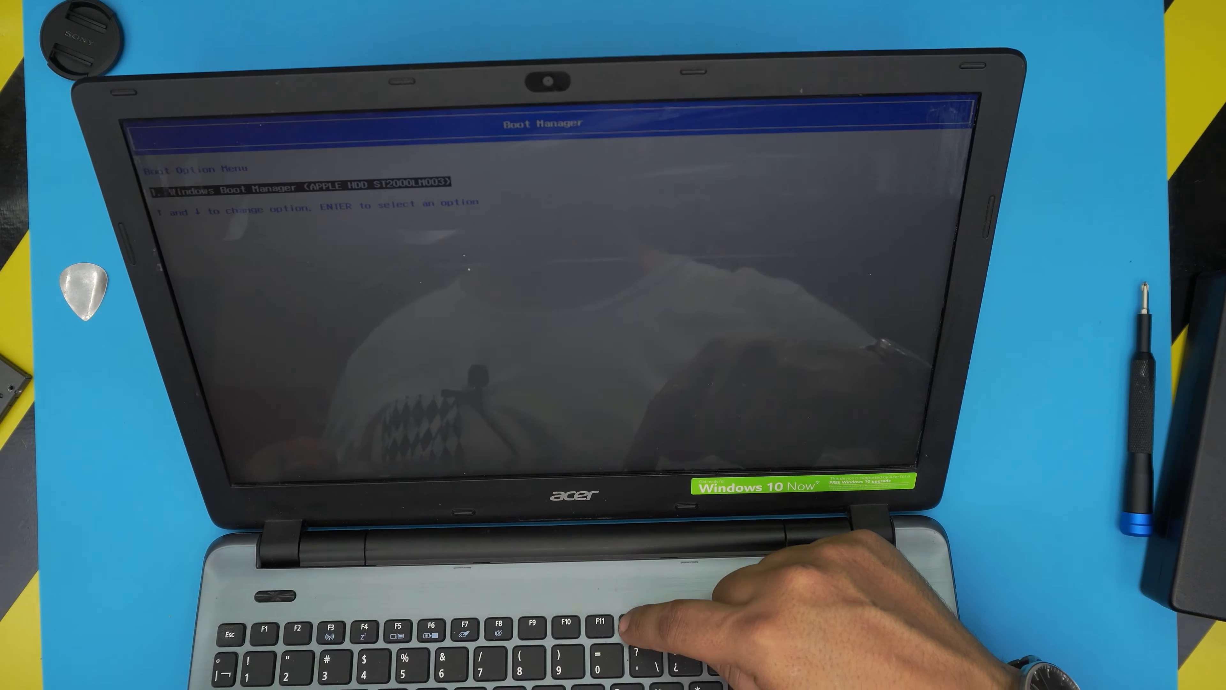